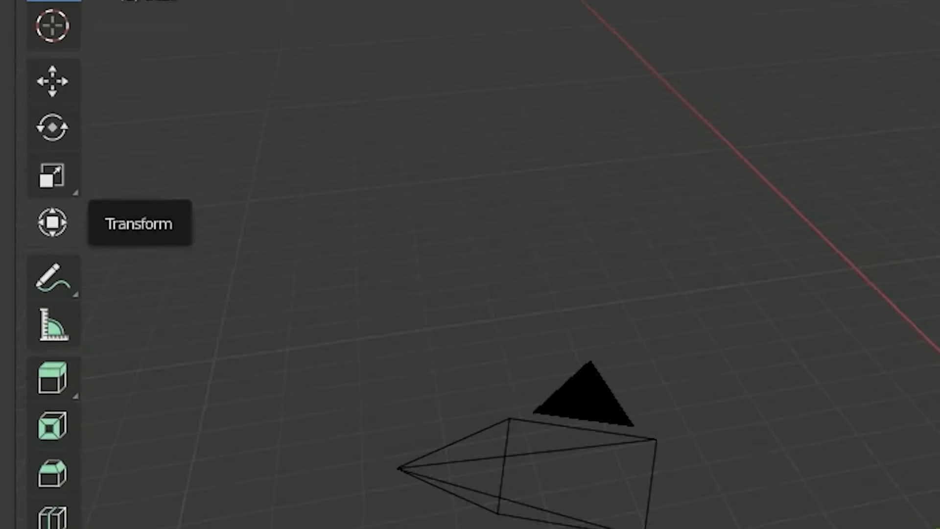
Step: Extrude the cube's top face upward with the Extrude Region handle to make the box taller
click(279, 52)
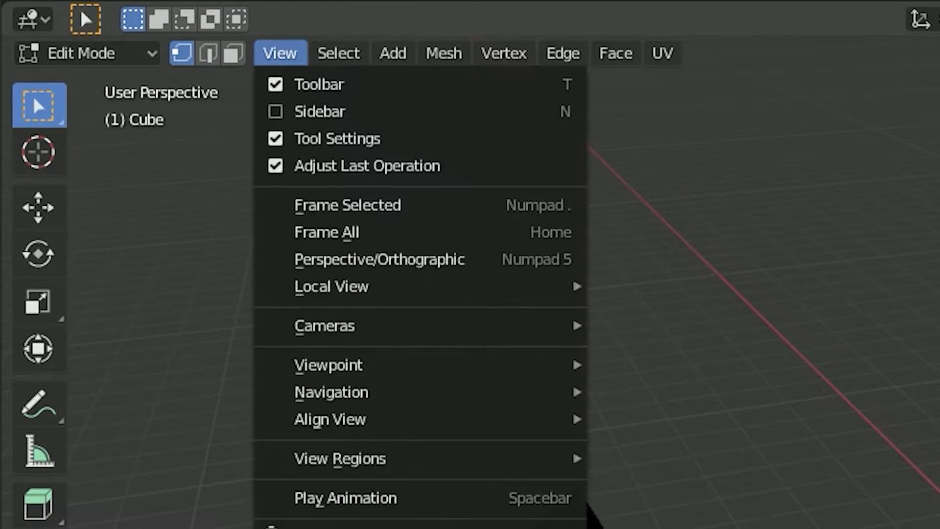
click(562, 53)
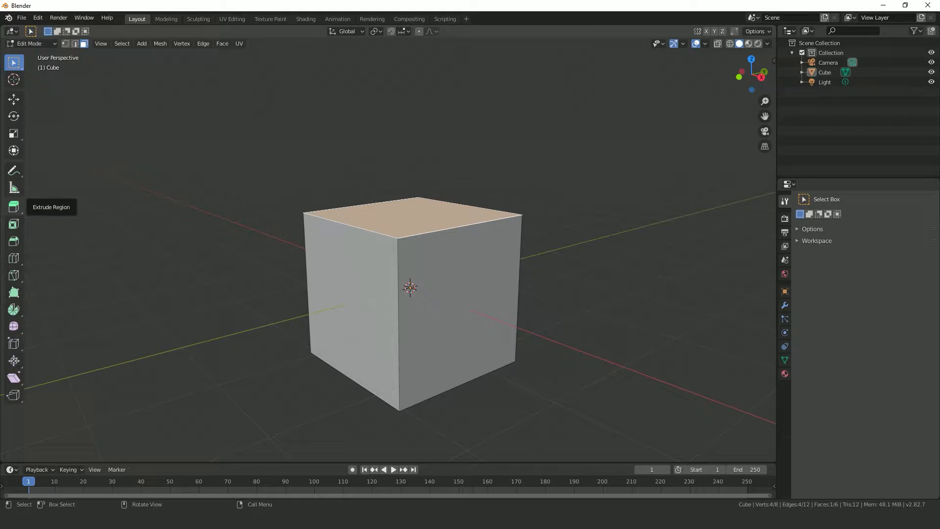
click(14, 207)
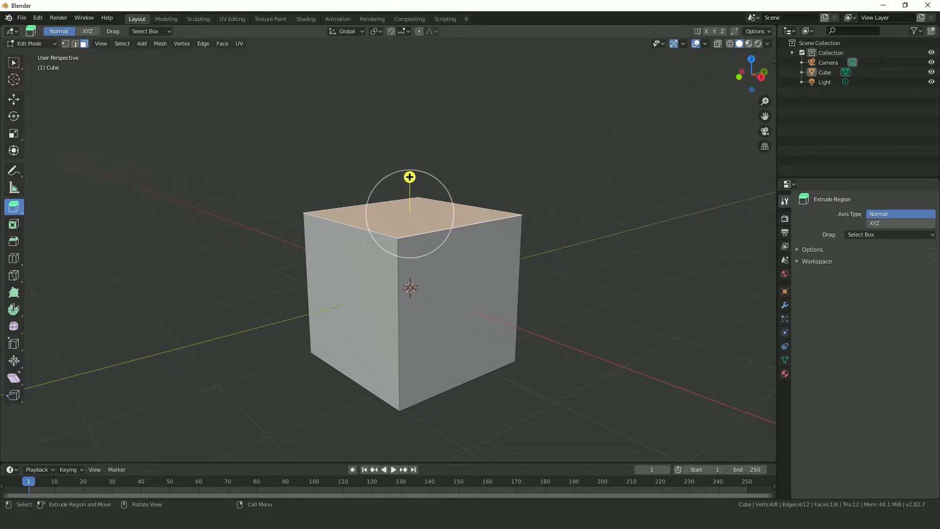
drag(410, 177, 410, 127)
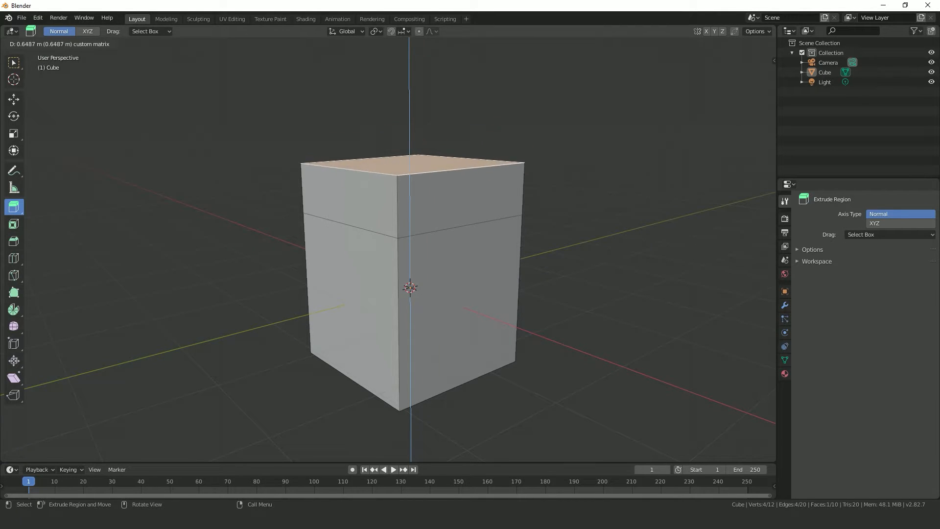
key(E)
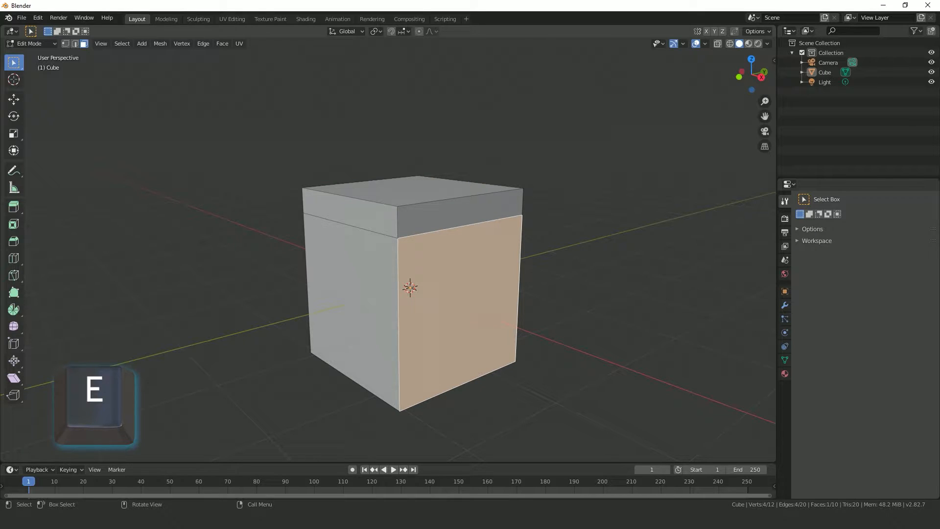
Step: Extrude the selected right side face outward with E and confirm it
key(E)
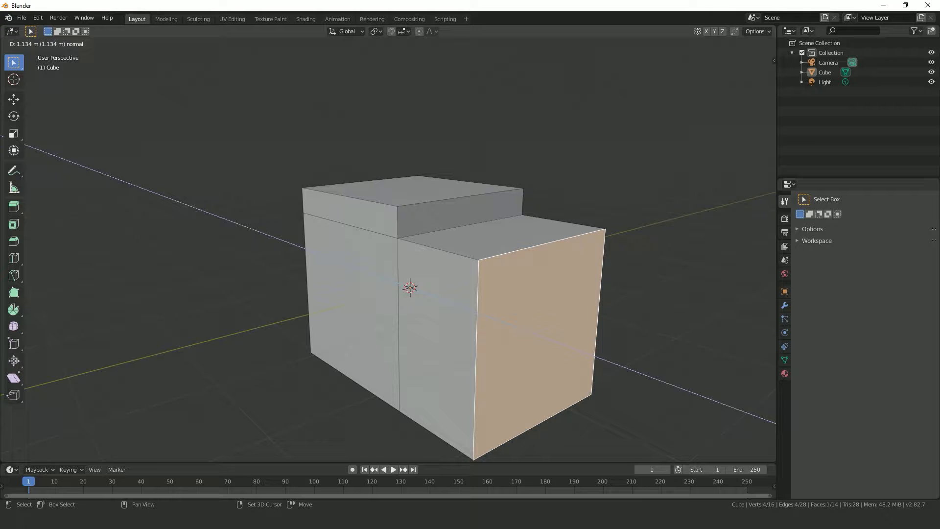
key(shift)
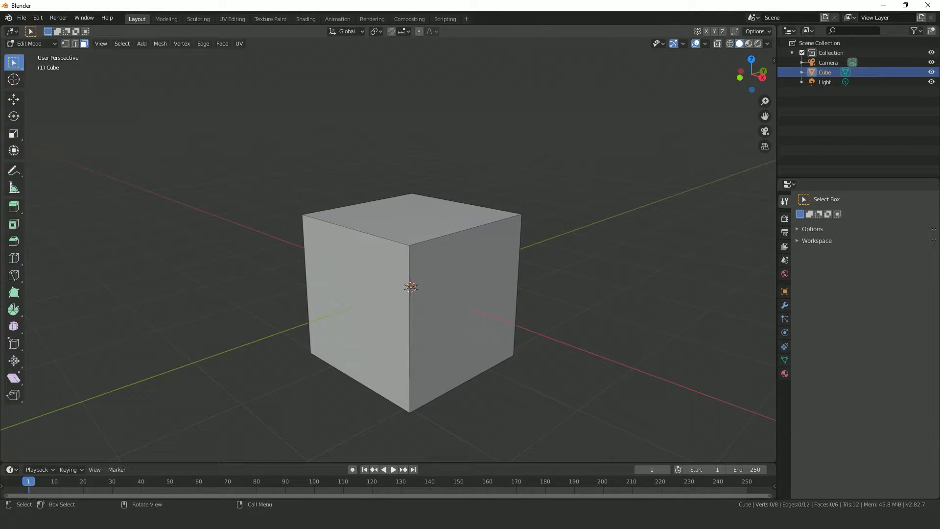
Step: Select the cube's top face and extrude it upward into a tall box
click(411, 226)
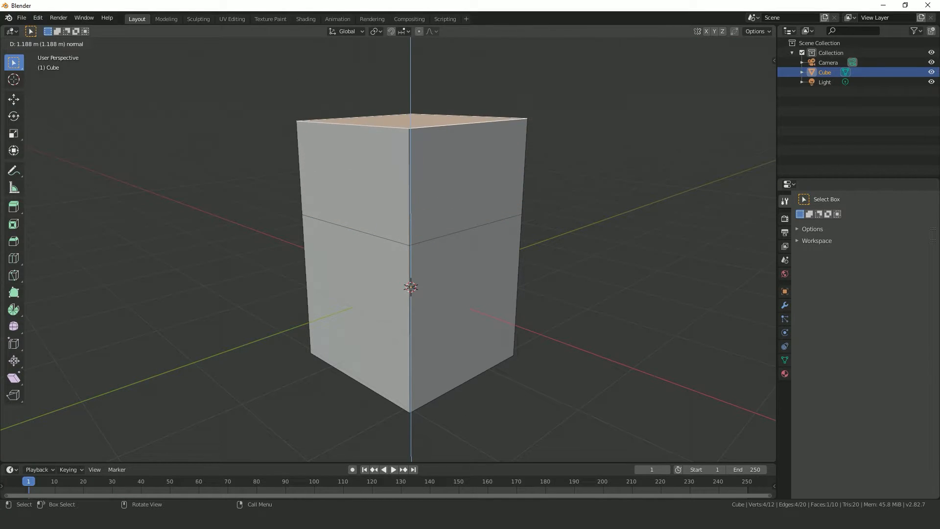
key(Tab)
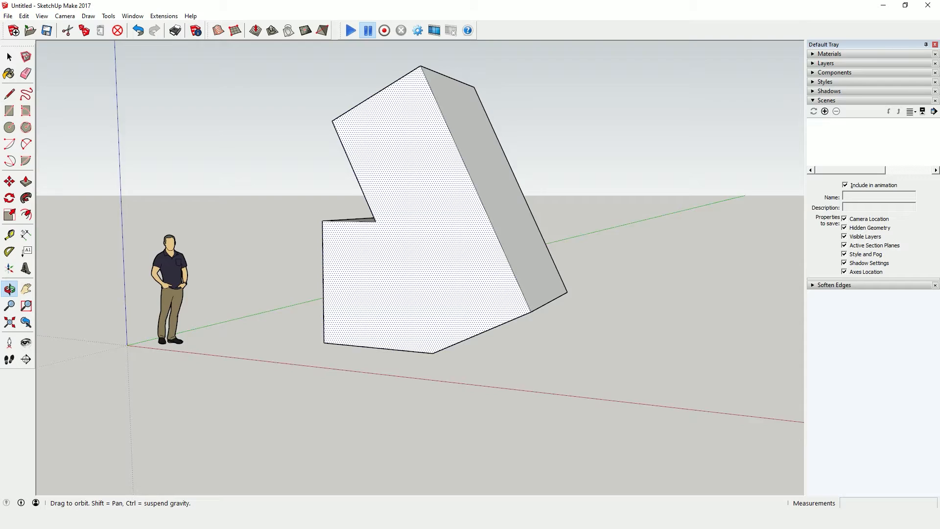
Step: Orbit around the L-shaped solid to view it from a lower angle
click(26, 180)
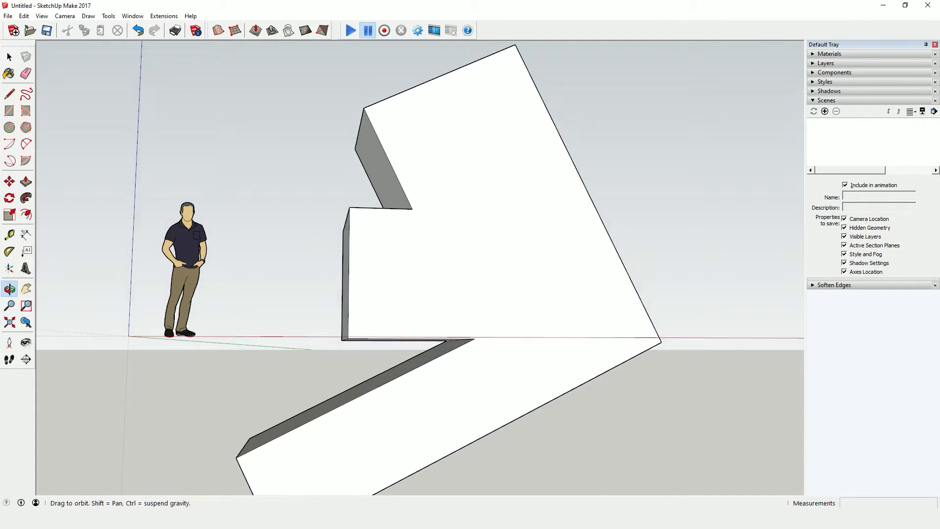
click(26, 180)
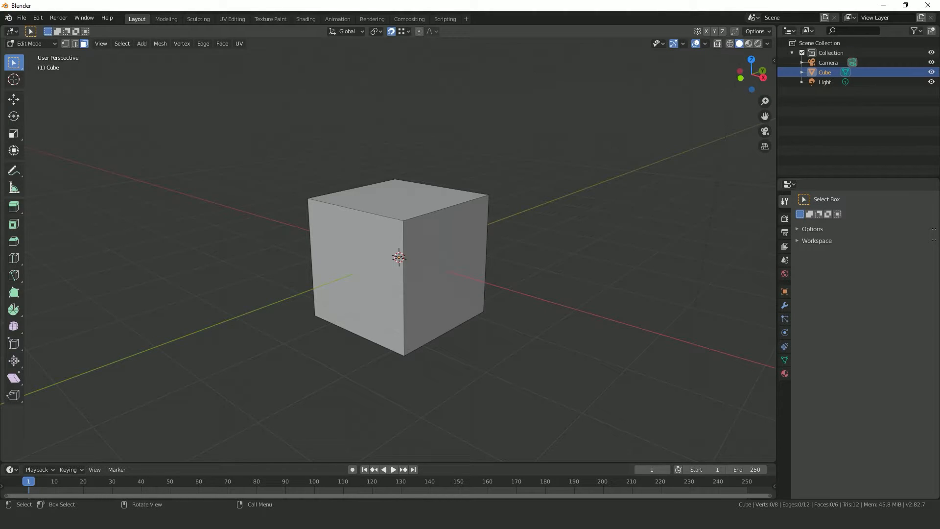
Step: Select the cube in the viewport to begin duplicating it for the holed copy
click(397, 211)
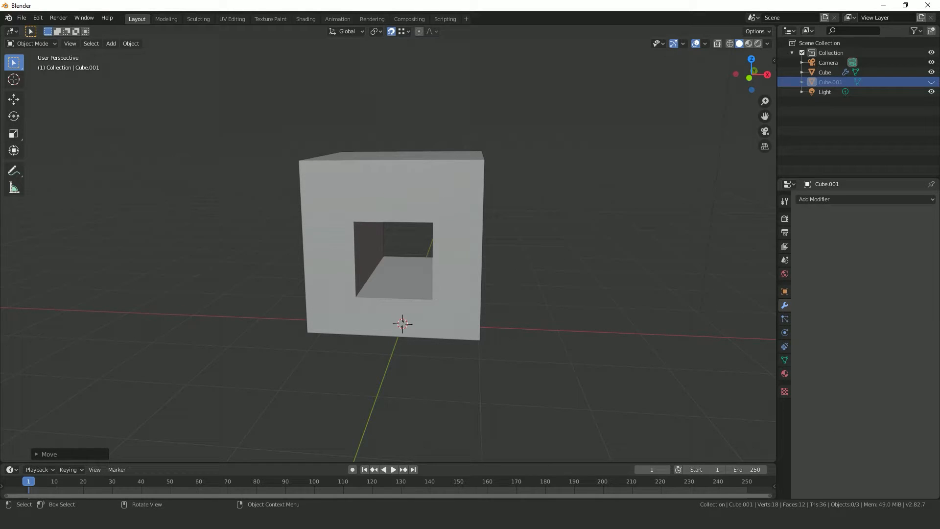
Step: Bring up Edit > Preferences and scroll through the Add-ons list
click(37, 18)
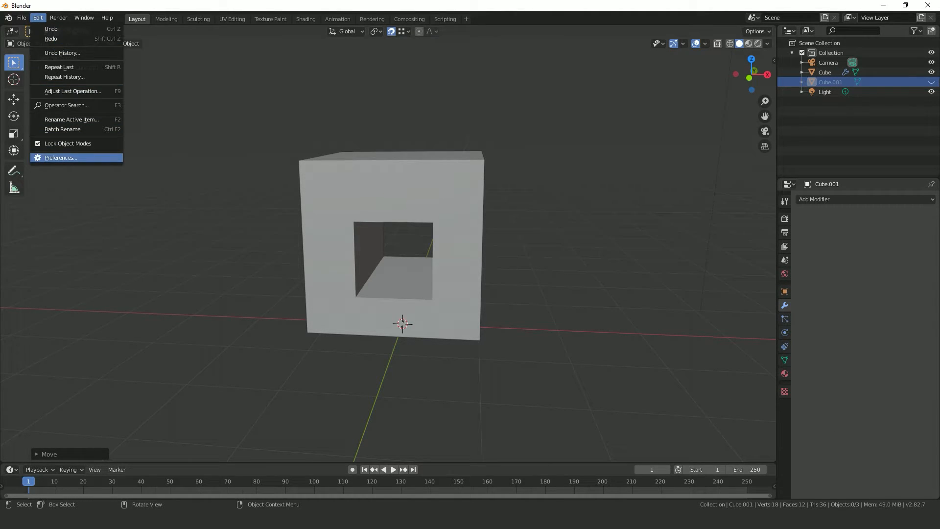
click(60, 157)
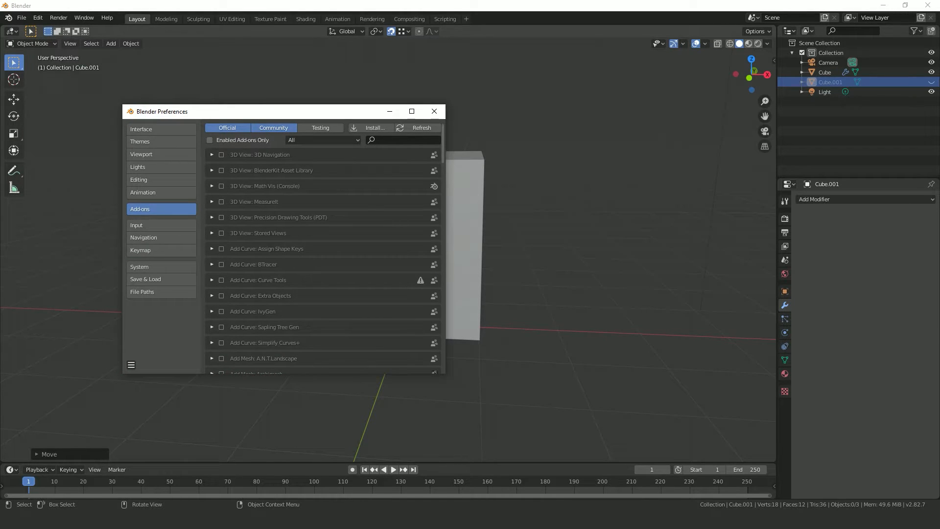
scroll(down, 3)
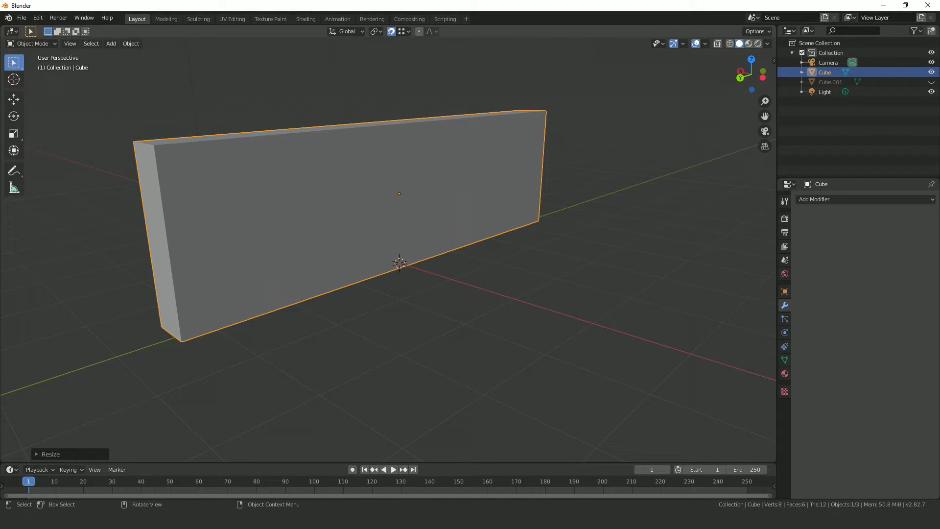
Step: Enter Edit Mode on the wall slab with Tab
key(Tab)
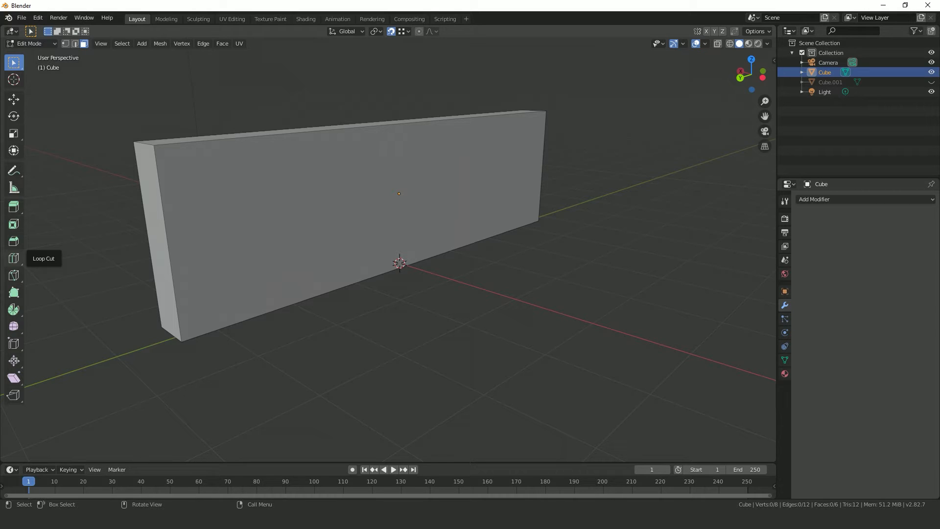
Step: Add a horizontal loop cut near the top of the wall with the Loop Cut tool (Ctrl+R)
click(13, 259)
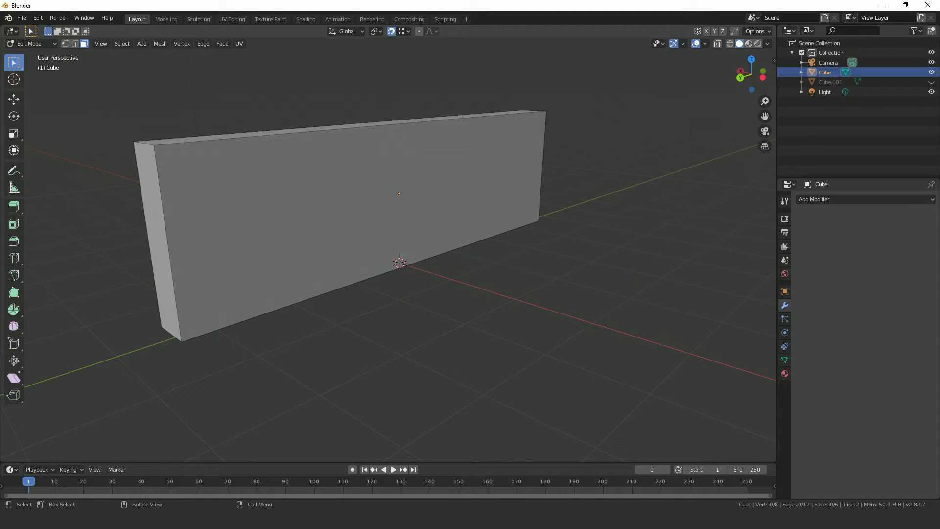
click(14, 258)
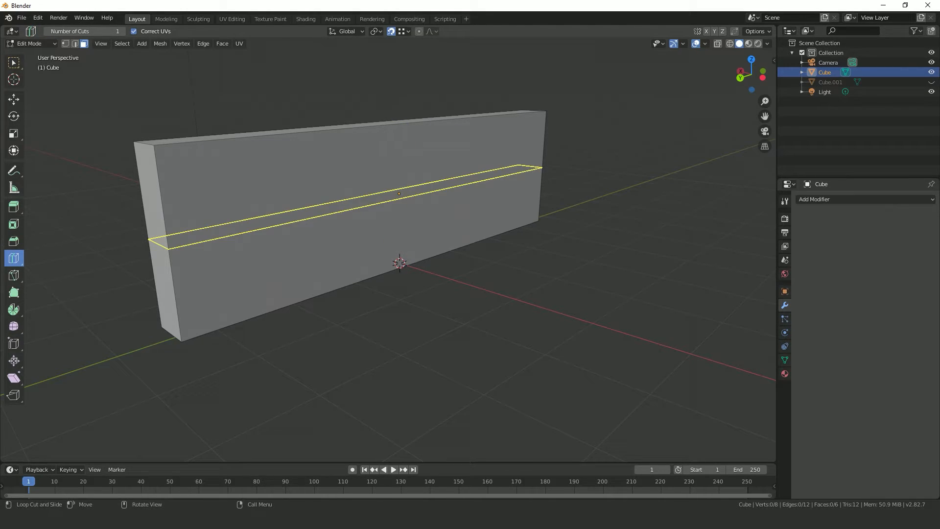
key(ctrl)
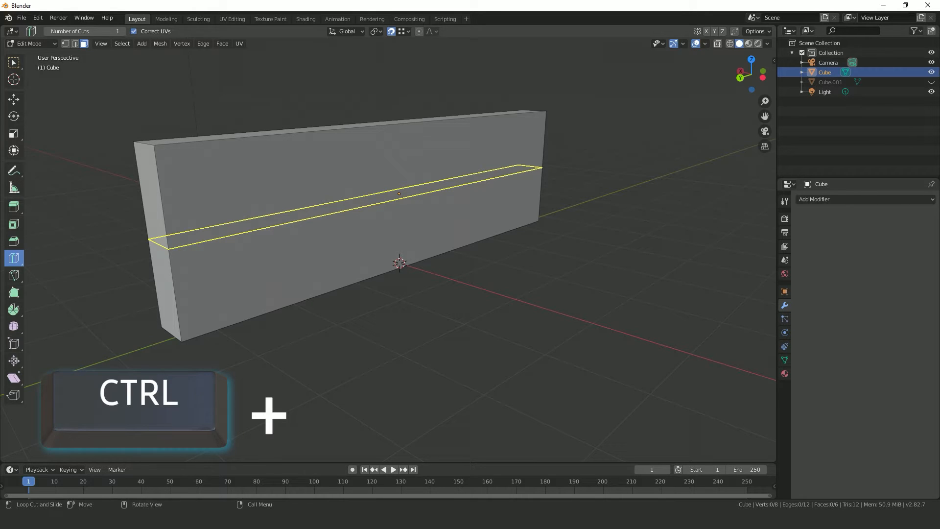
key(R)
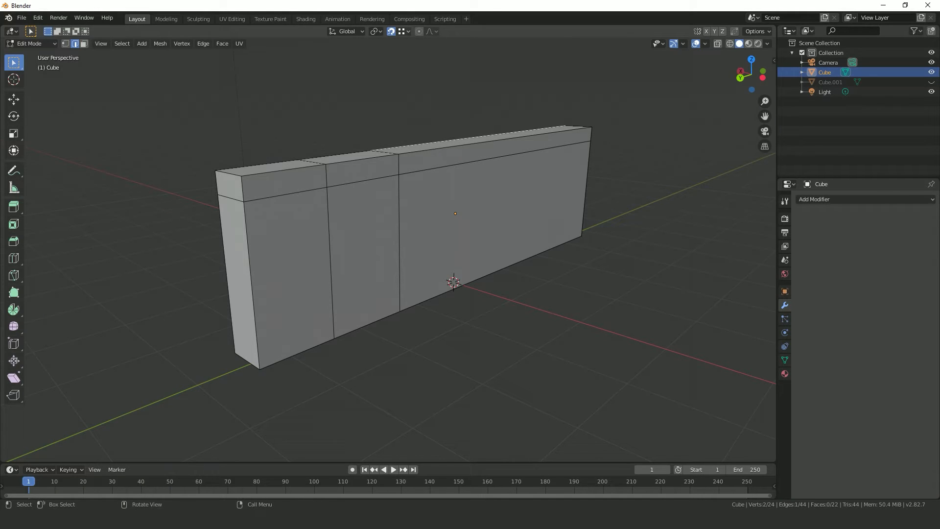
Step: Select the door section face and delete its faces with X to open the doorway through the wall
click(407, 30)
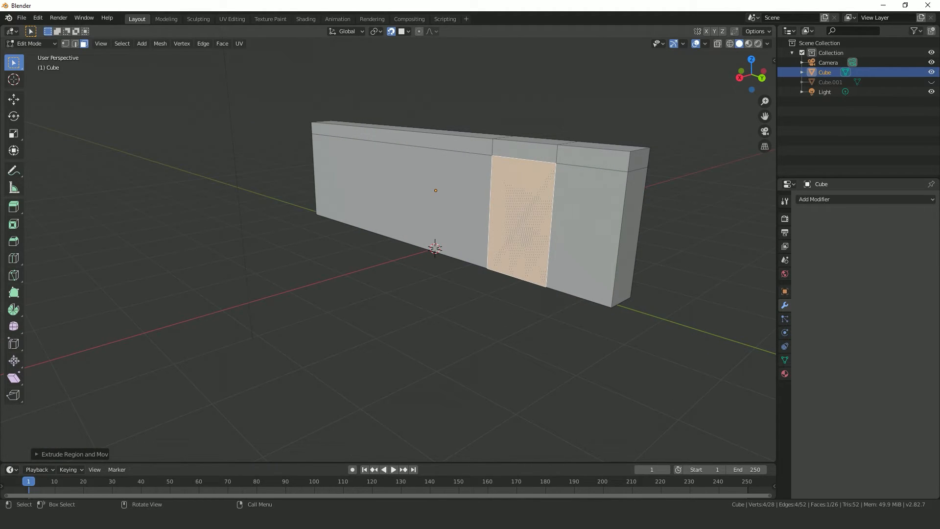
key(X)
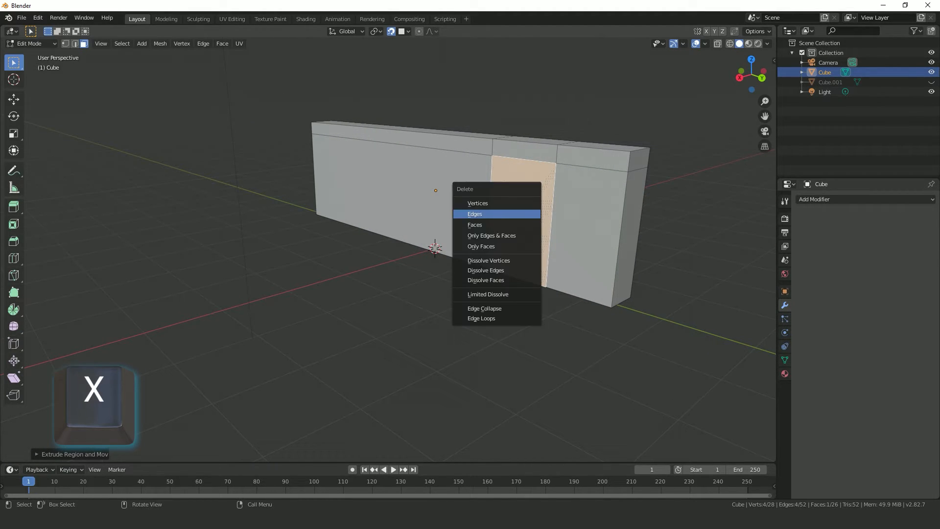
mouse_move(475, 224)
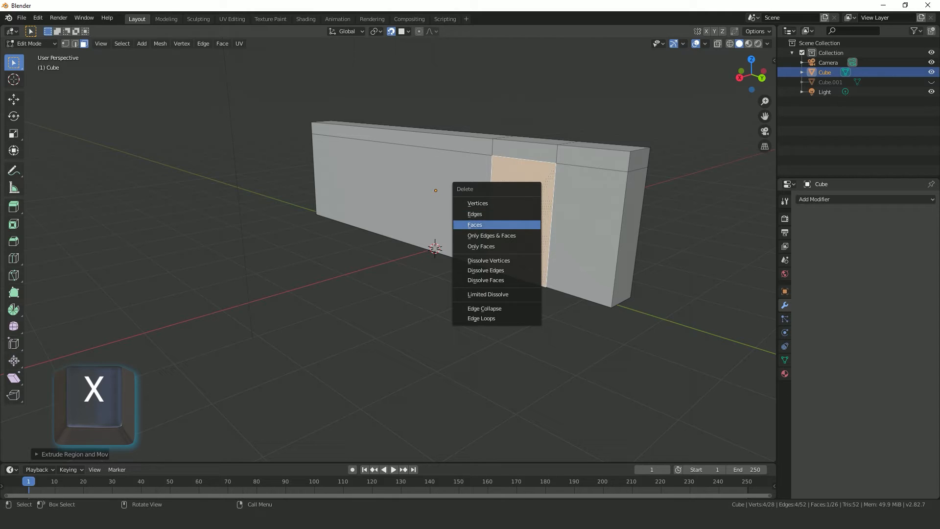
click(475, 224)
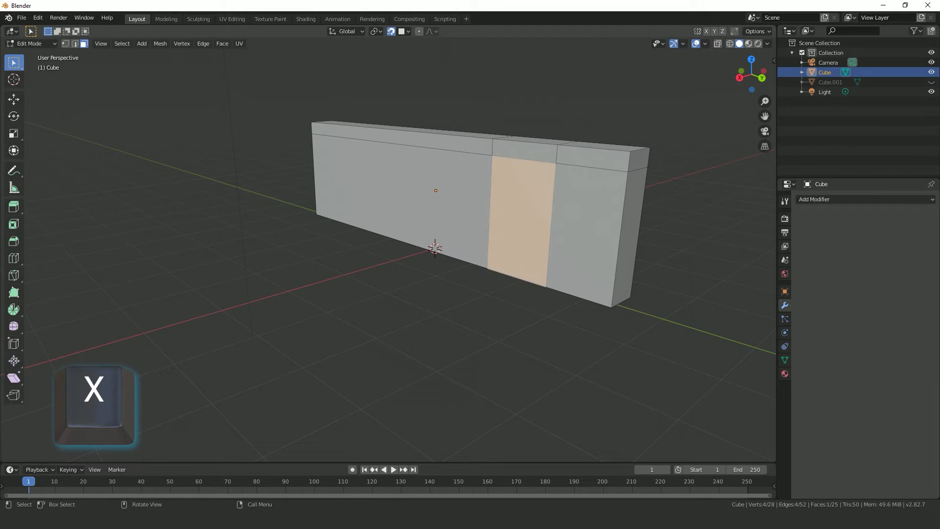
key(x)
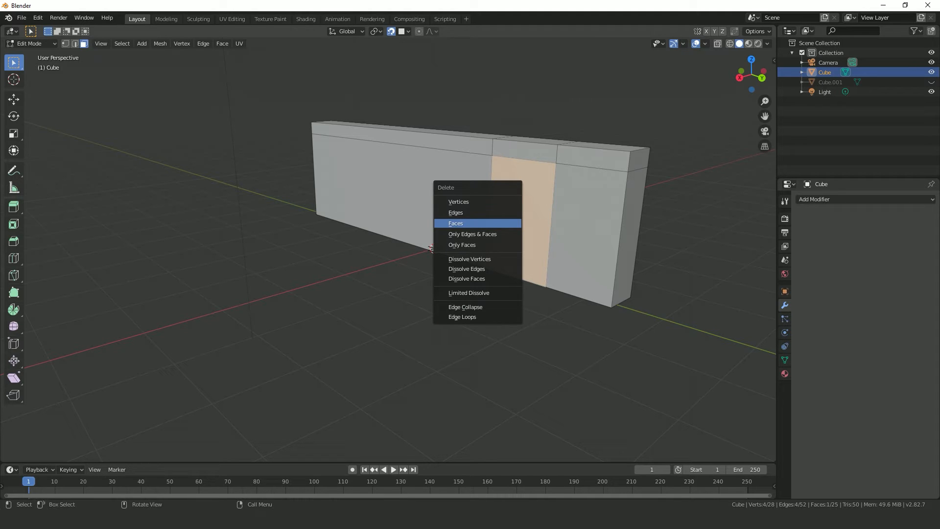
click(456, 223)
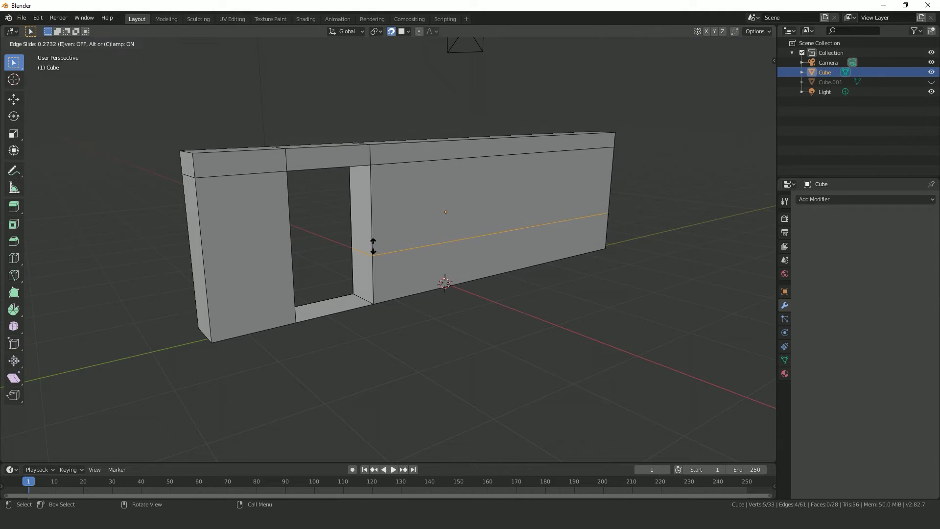
Step: Fix a horizontal cut at window height, then delete the first window panel face
click(372, 252)
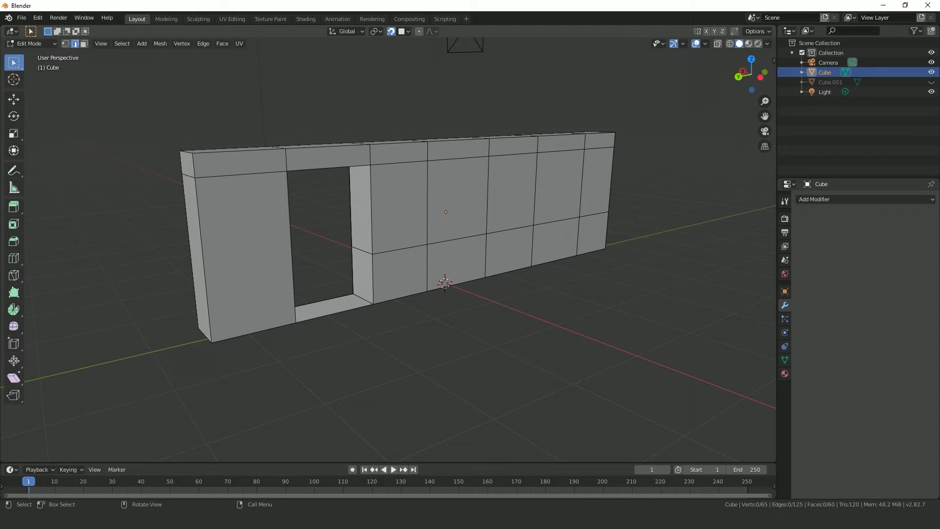
click(456, 206)
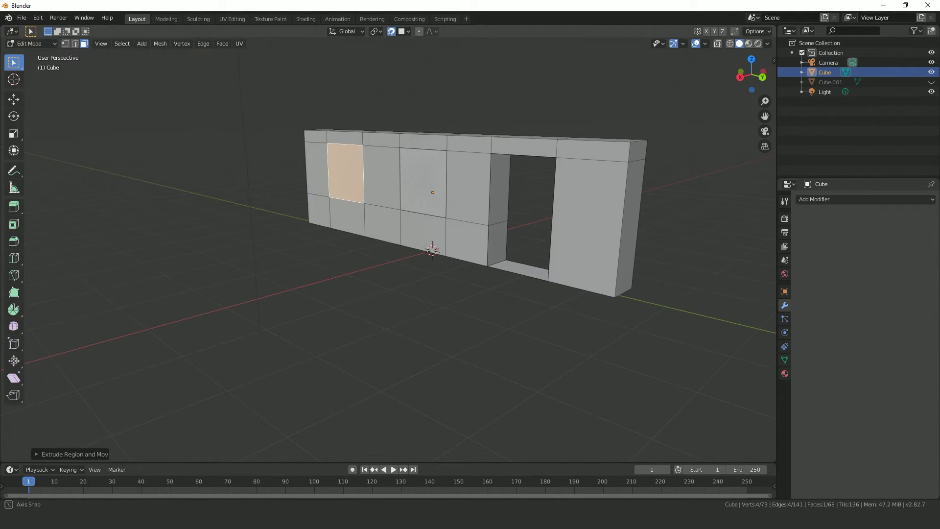
key(X)
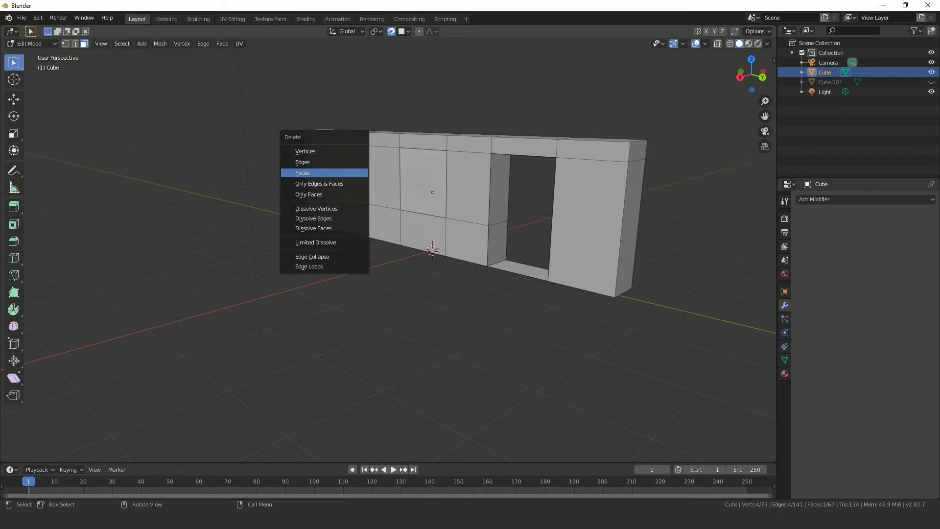
click(301, 173)
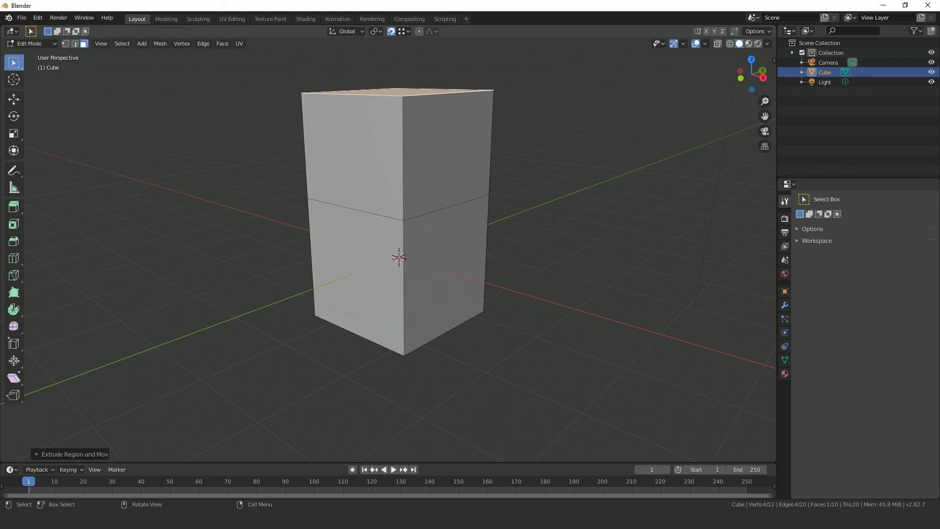
Step: Extrude the lower side face of the cut box outward to form an L-shaped block
drag(396, 258, 539, 282)
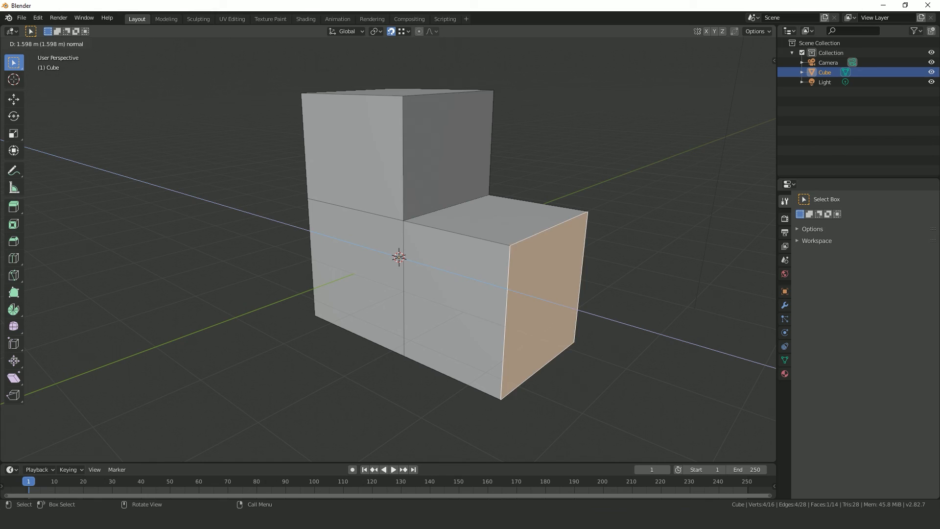